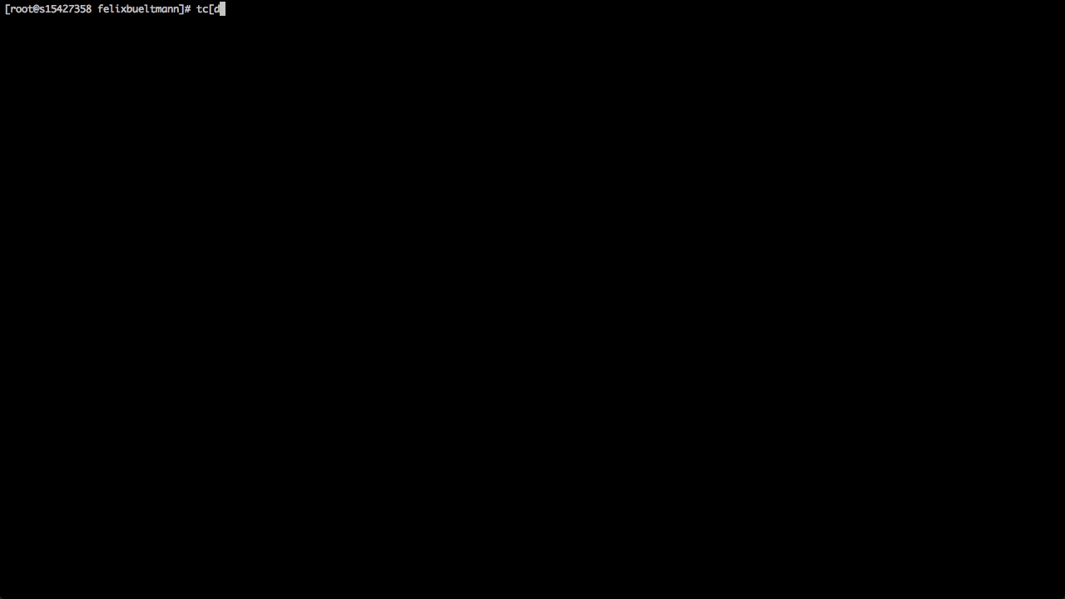
# Type 'tcpdump -nni venet0 port not 22' to capture numeric venet0 traffic excluding SSH.
pyautogui.press('BackSpace')
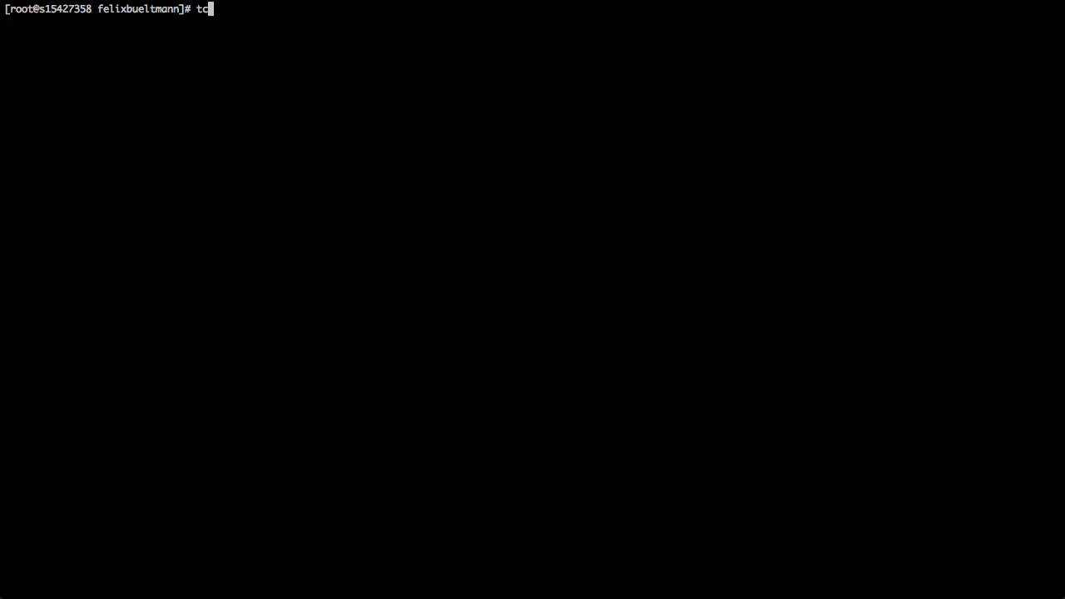
pyautogui.write('pdump')
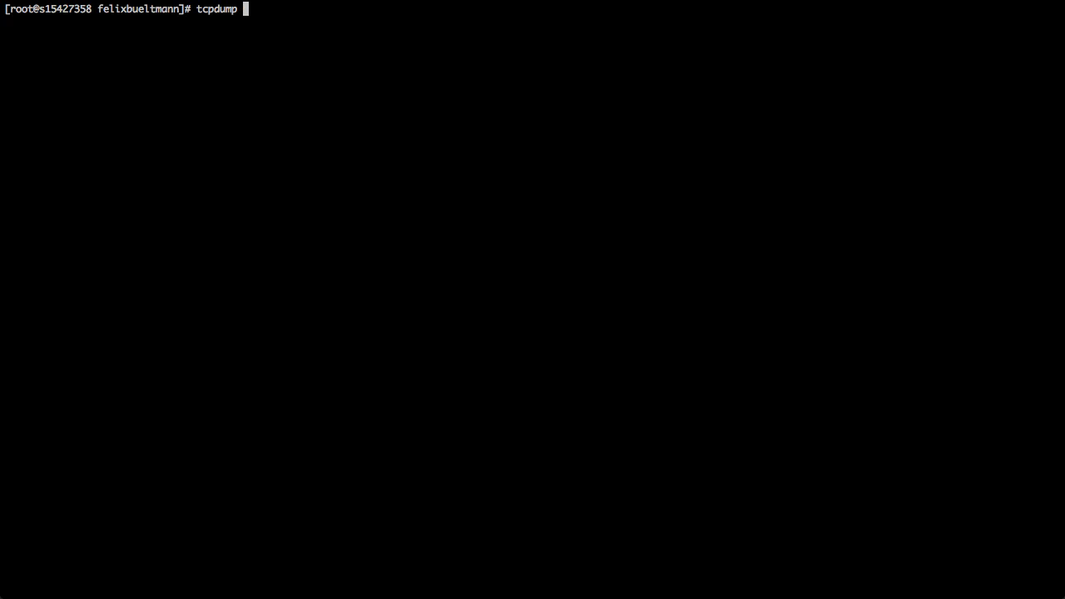
pyautogui.write('-nni')
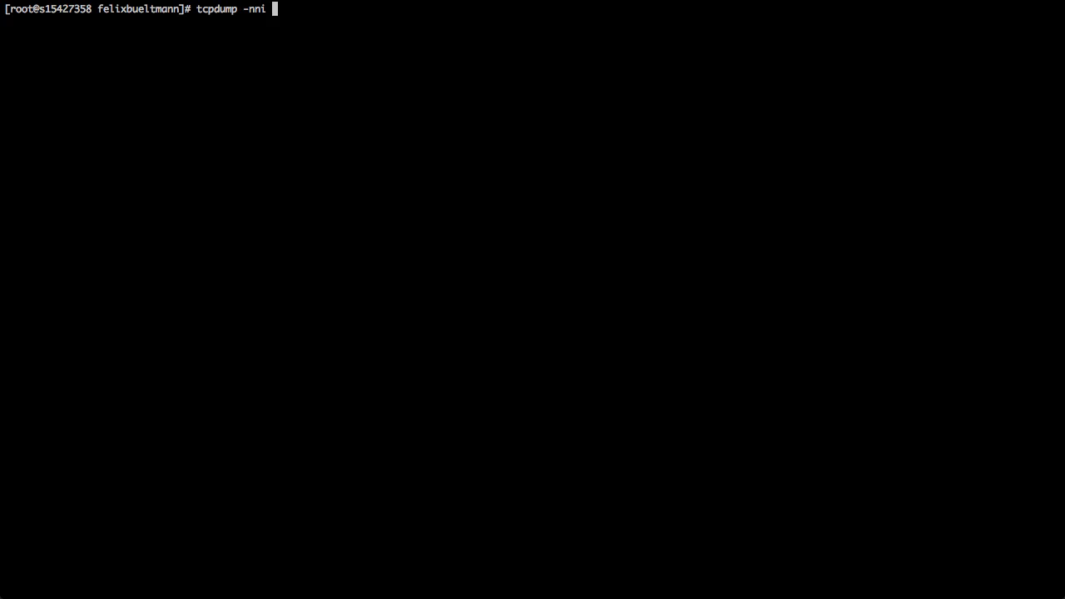
pyautogui.write('vene')
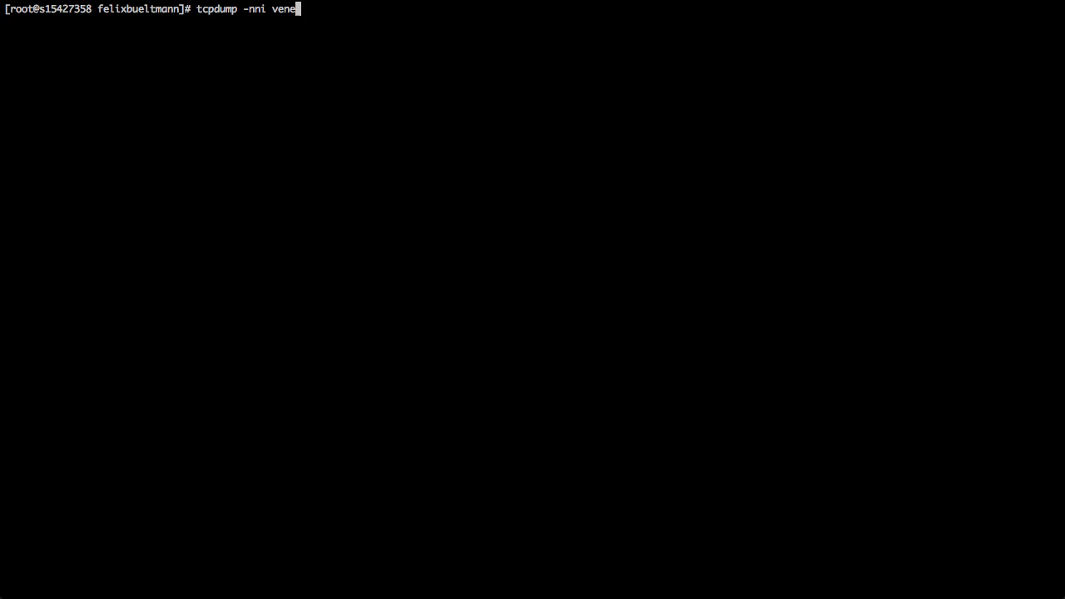
pyautogui.write('t0')
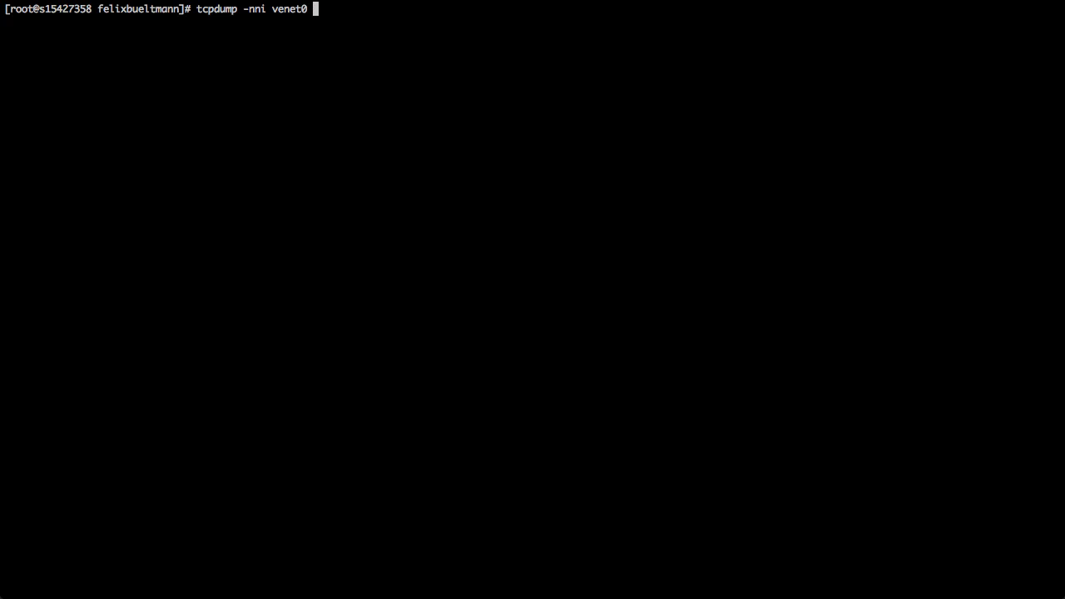
pyautogui.write('port not')
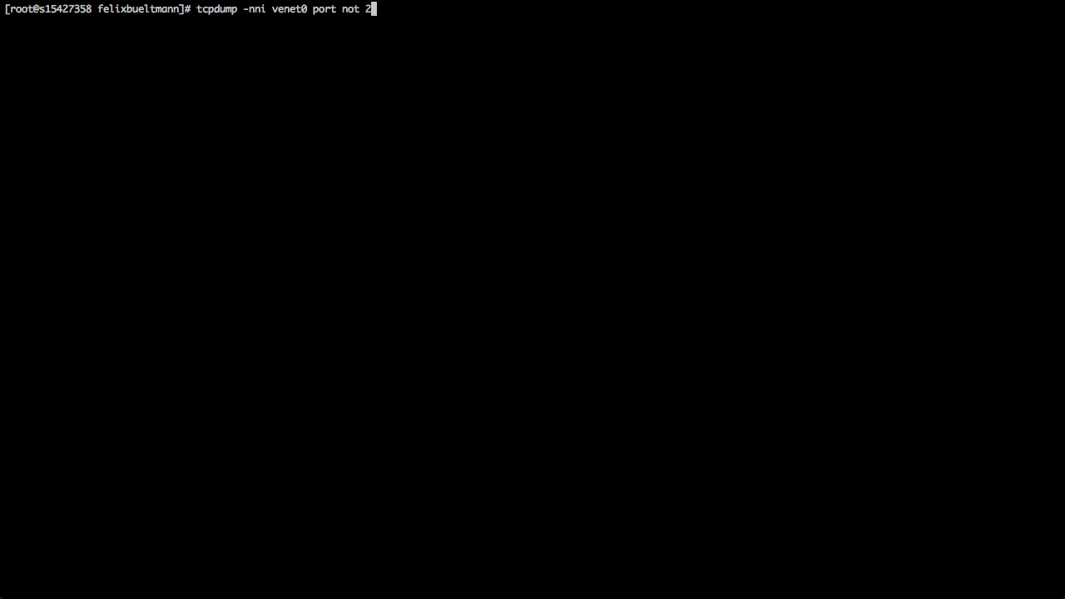
pyautogui.write('2')
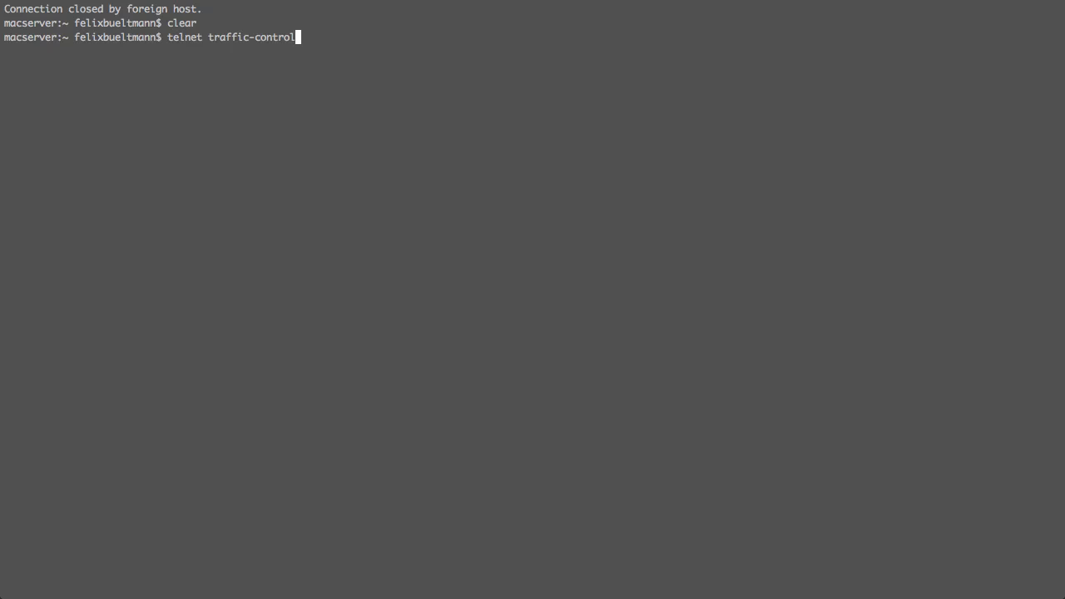
# Finish the telnet command to the traffic-control host ending in '.org'.
pyautogui.write('.org')
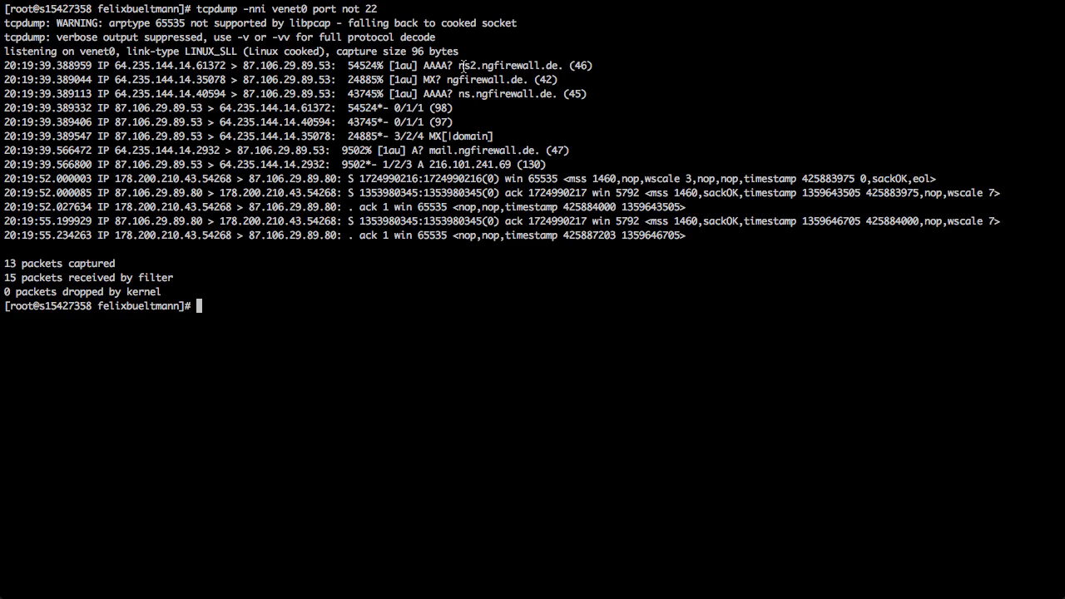
pyautogui.moveTo(510, 100)
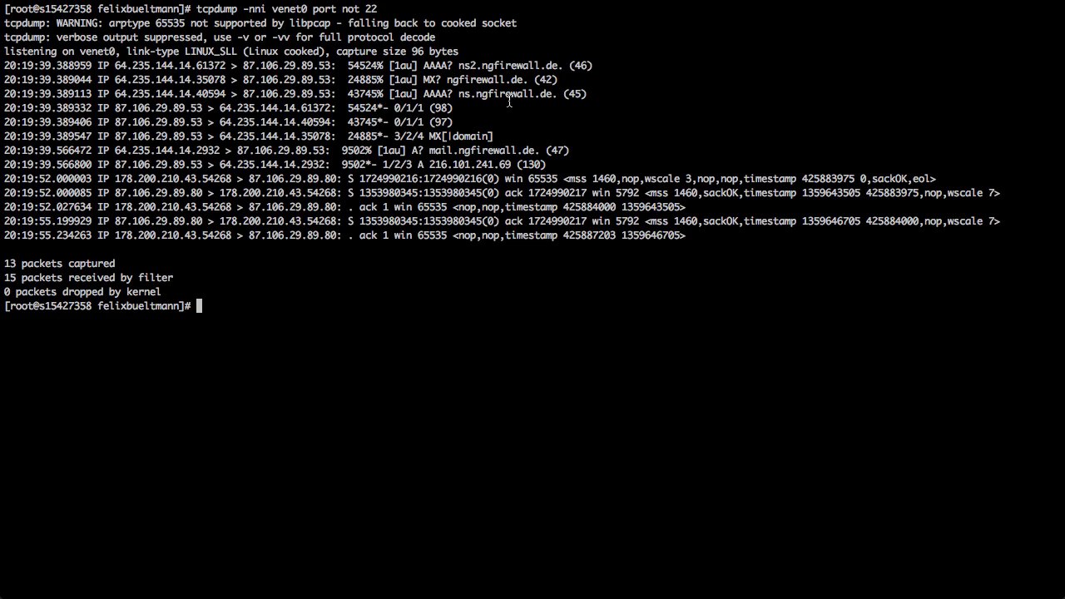
pyautogui.moveTo(526, 175)
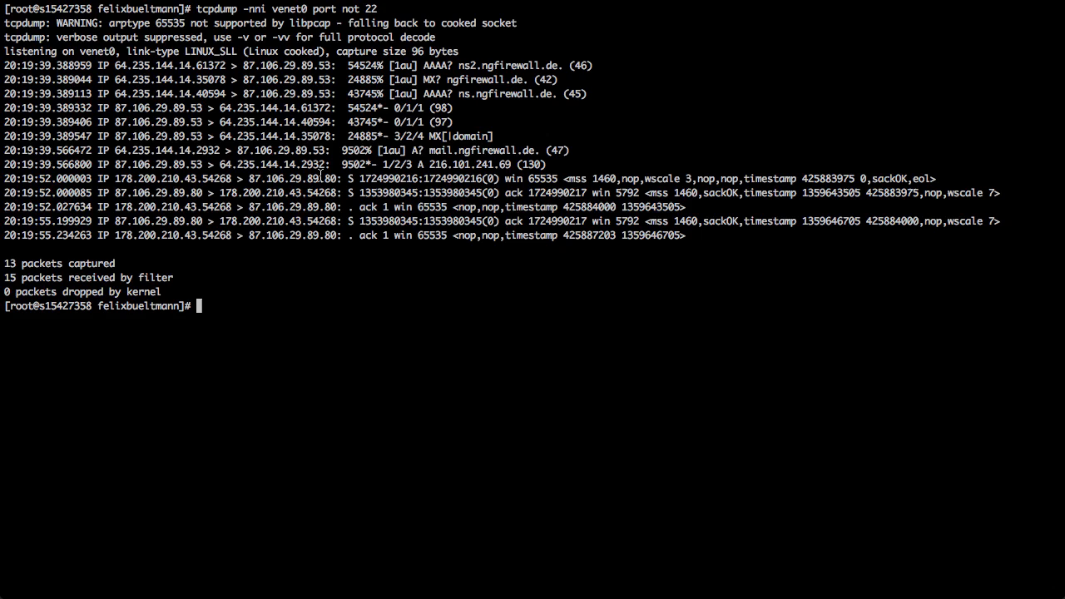
# Highlight the SYN flag and sequence number of the first handshake packet.
pyautogui.doubleClick(452, 178)
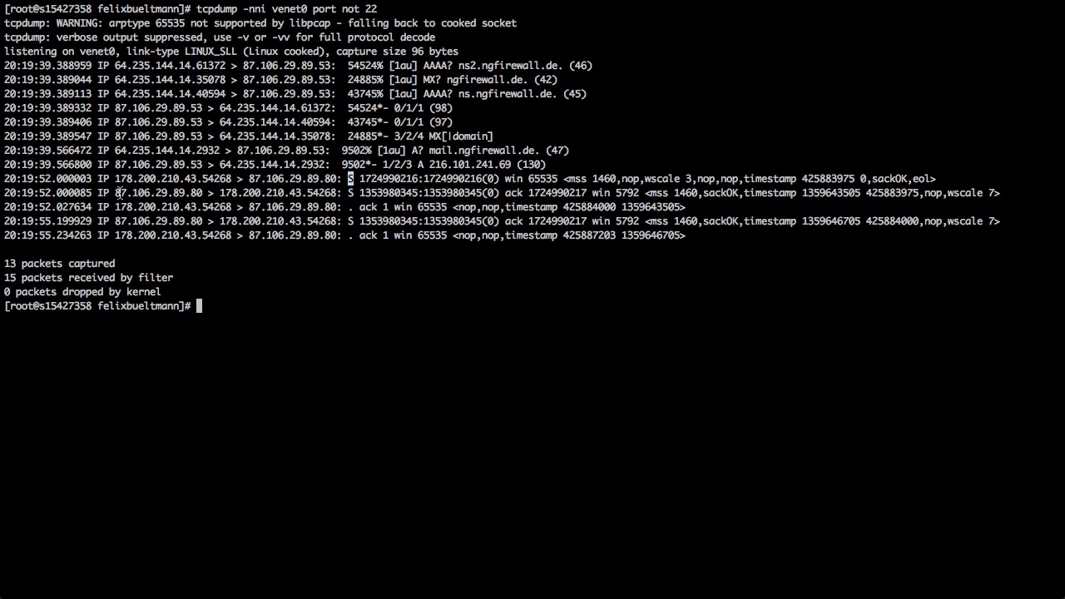
pyautogui.moveTo(309, 192)
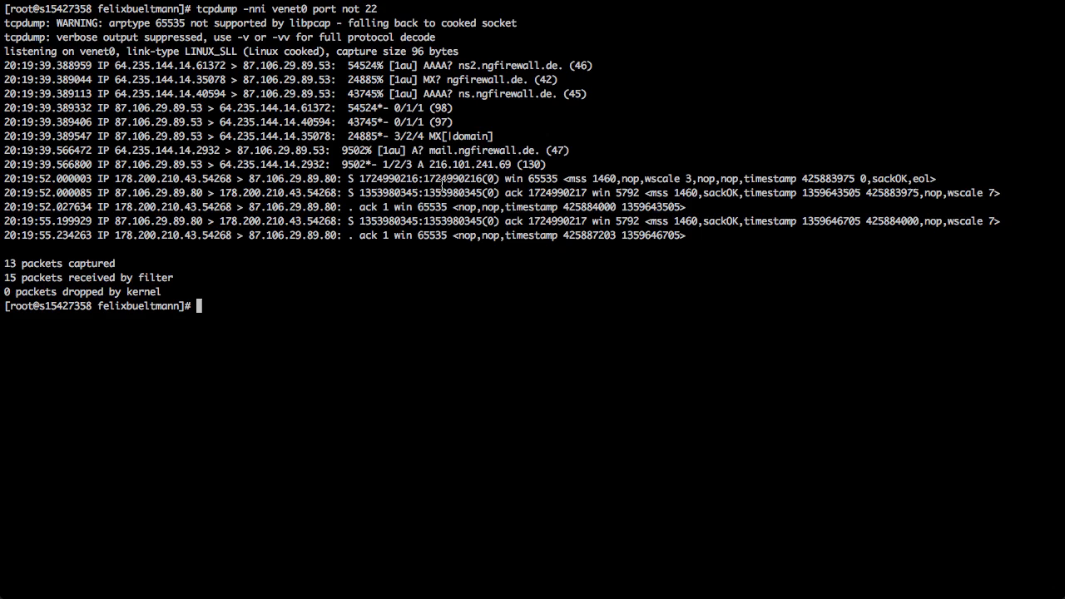
pyautogui.doubleClick(452, 192)
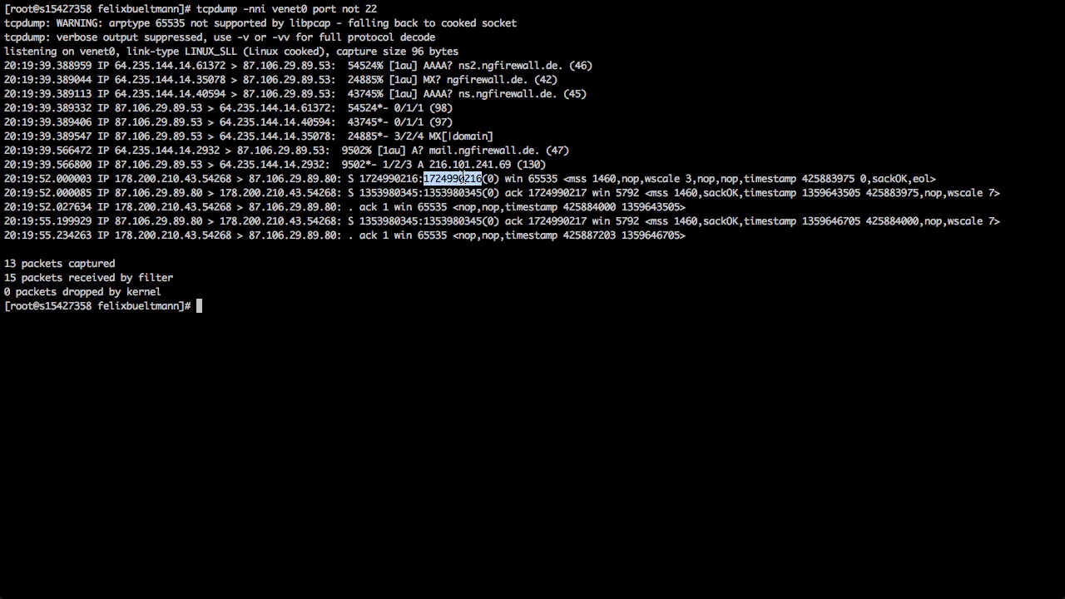
pyautogui.doubleClick(555, 193)
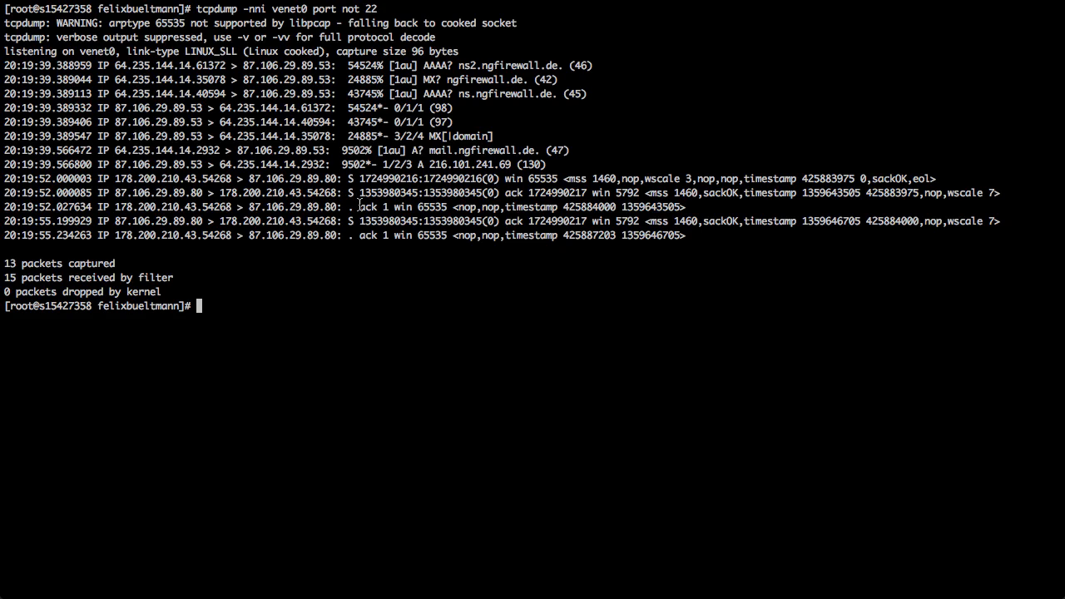
pyautogui.doubleClick(367, 206)
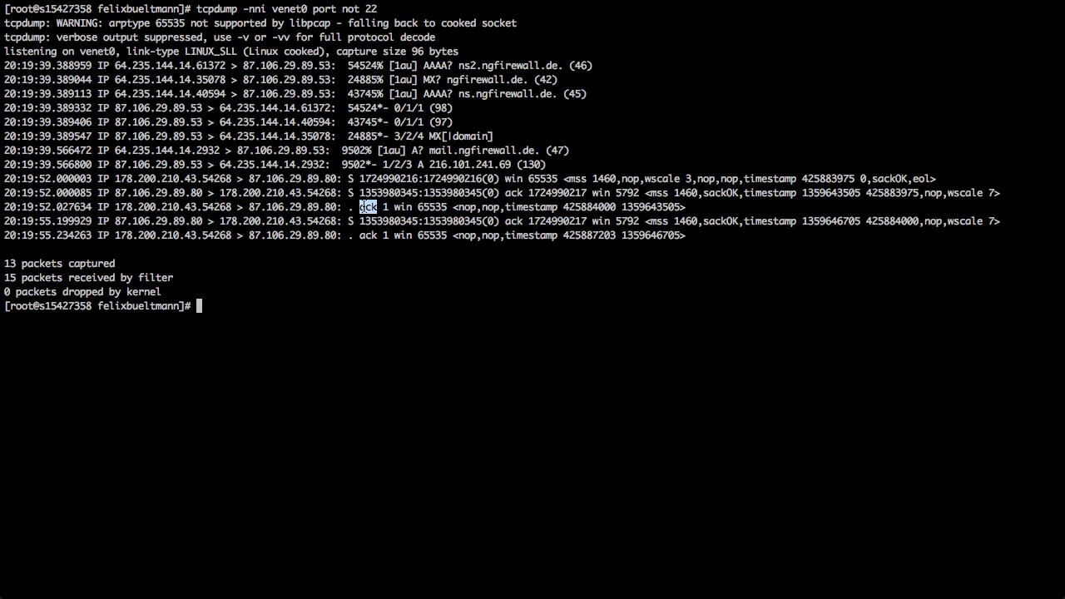
# List /proc/net/ip_conntrack and highlight the first connection's destination address.
pyautogui.write('cat')
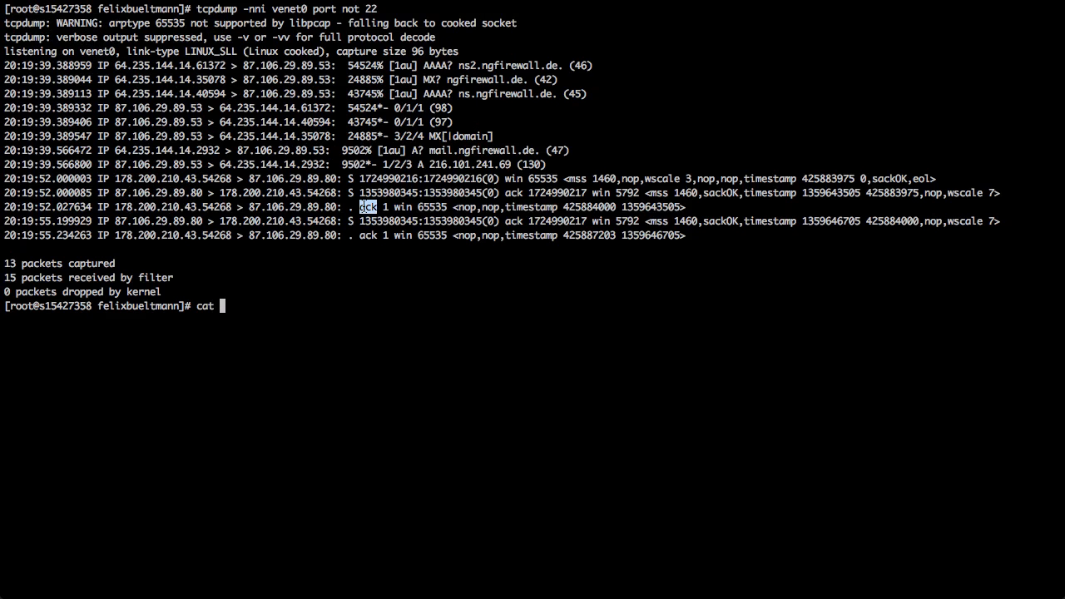
pyautogui.write('/')
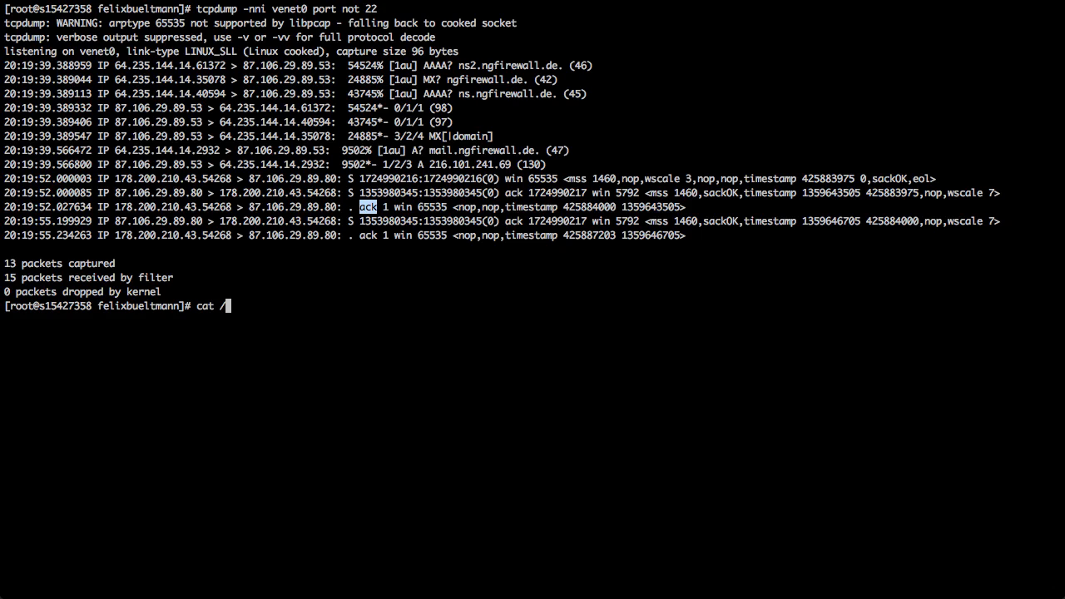
pyautogui.write('proc/net/ip_')
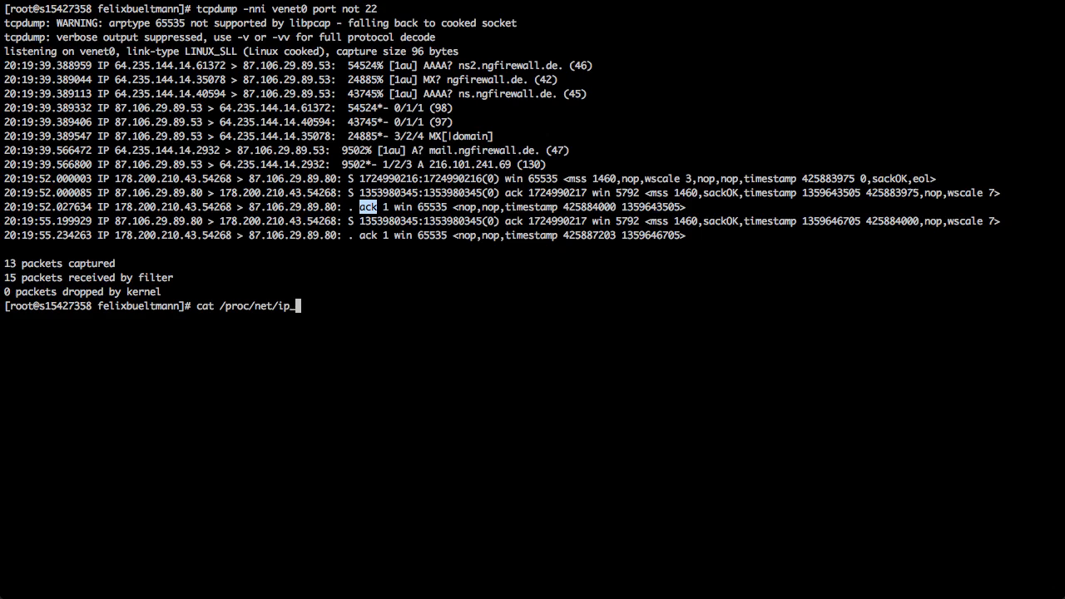
pyautogui.write('c')
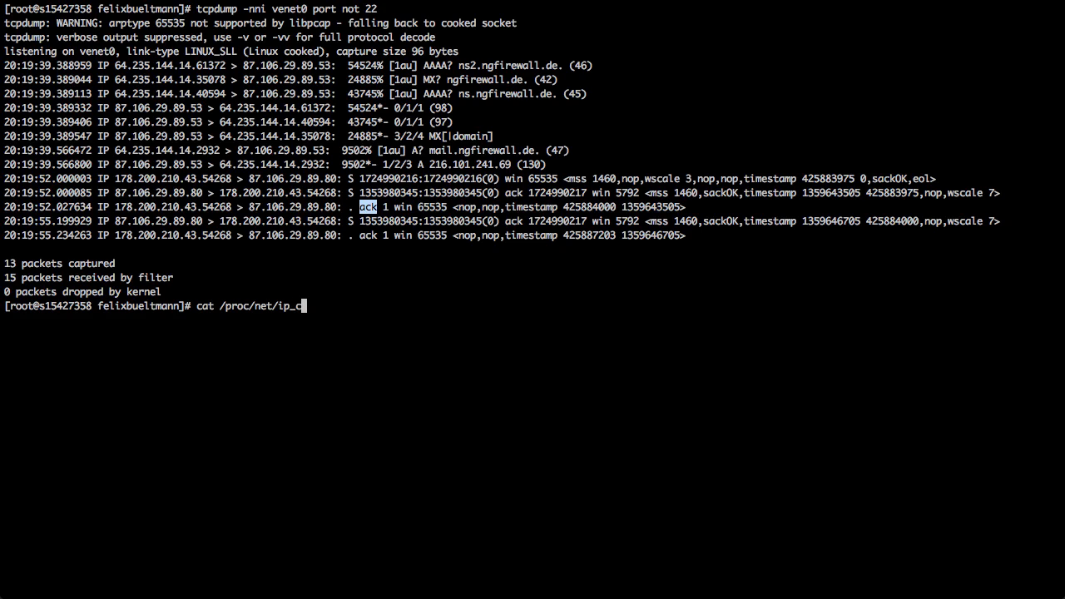
pyautogui.write('ont')
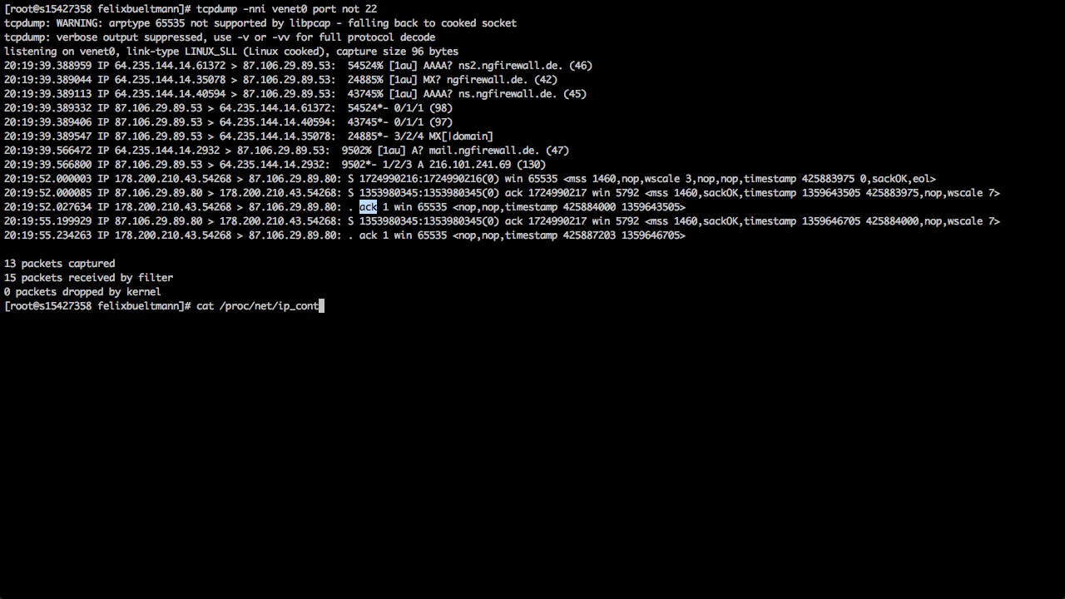
pyautogui.press('Tab')
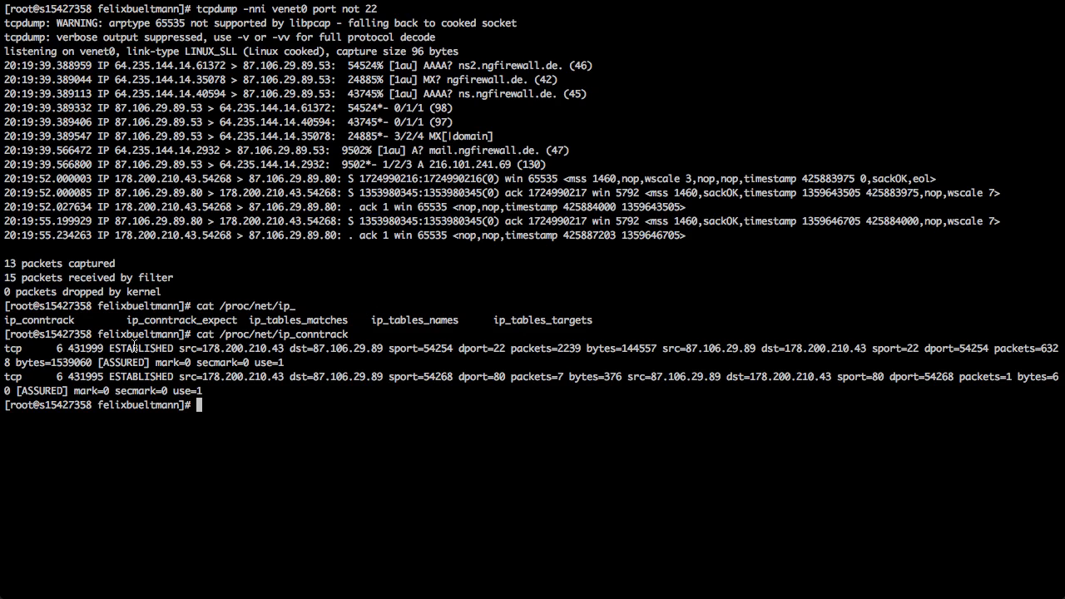
pyautogui.moveTo(254, 347)
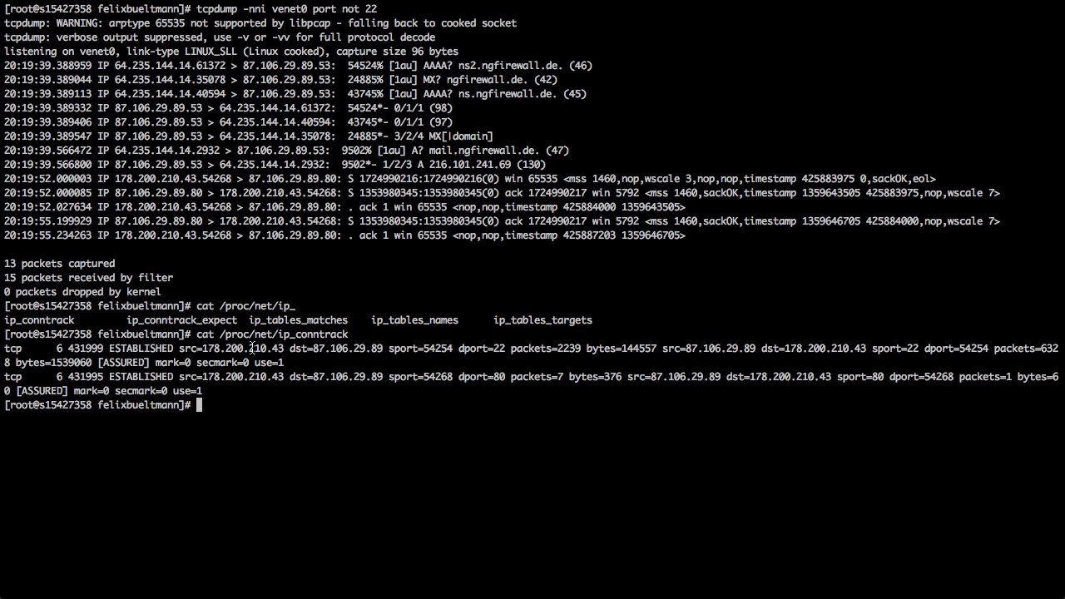
pyautogui.doubleClick(342, 348)
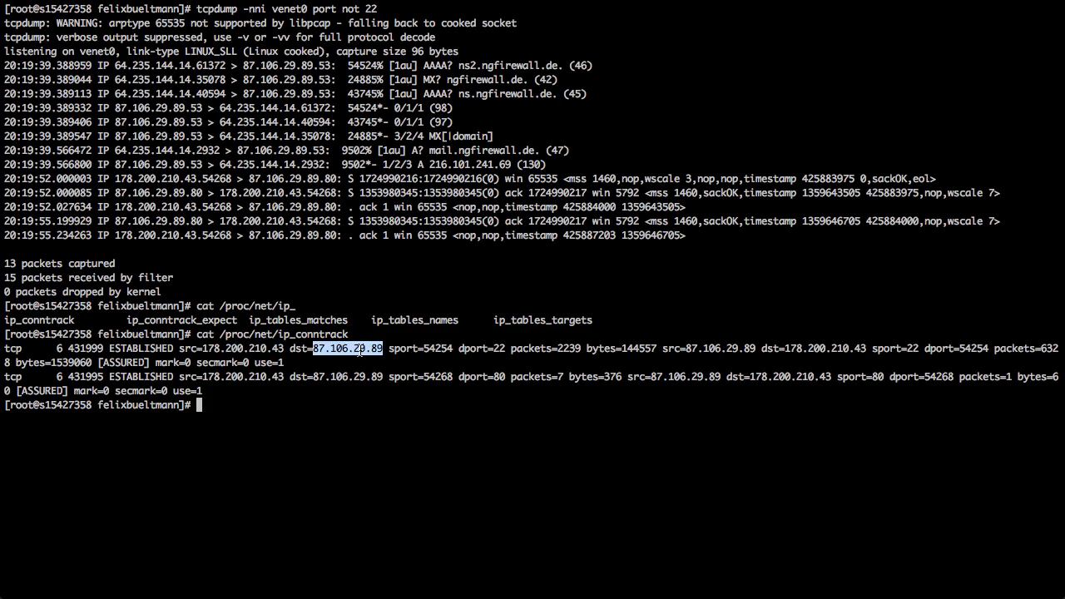